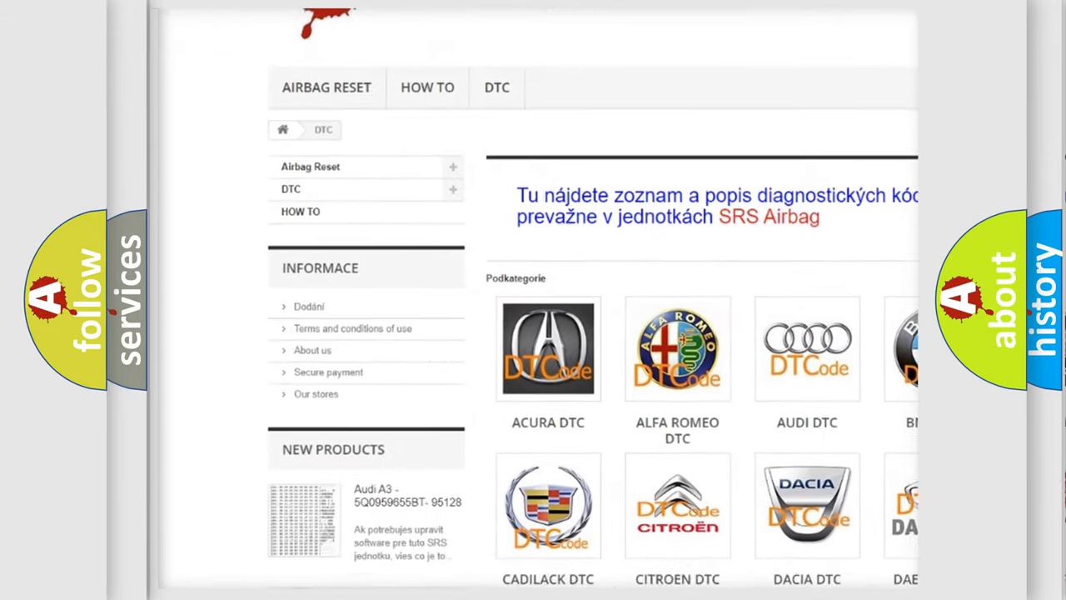
scroll("down", 3)
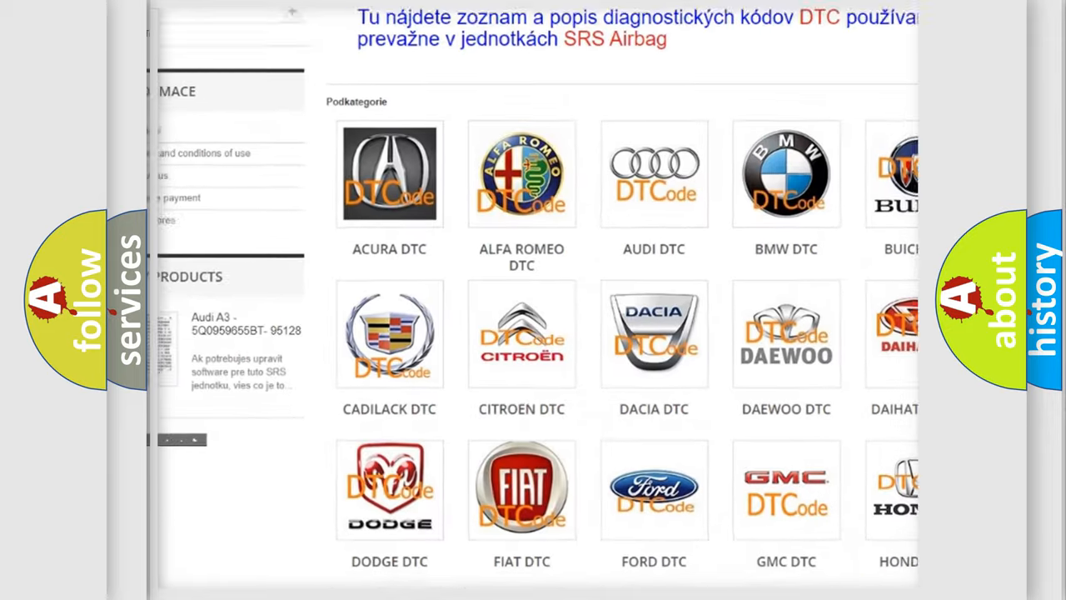
scroll("down", 3)
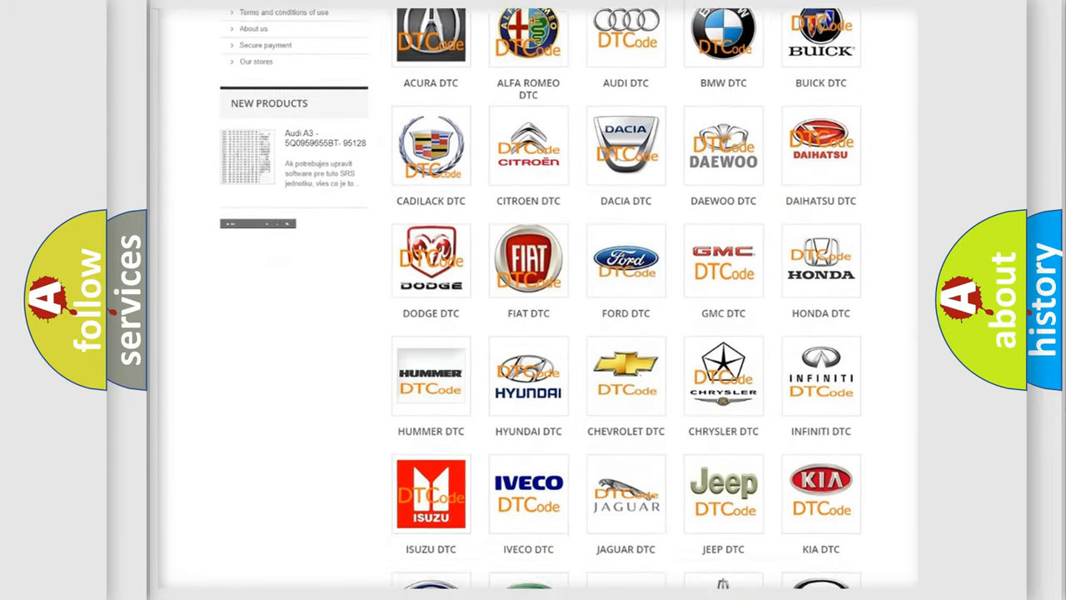
scroll("down", 3)
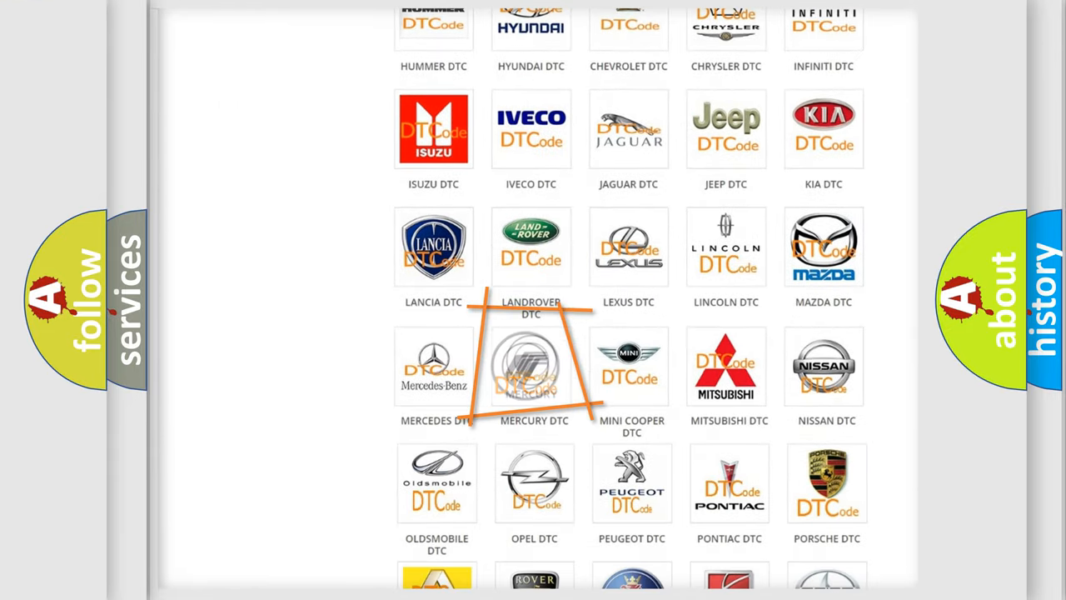